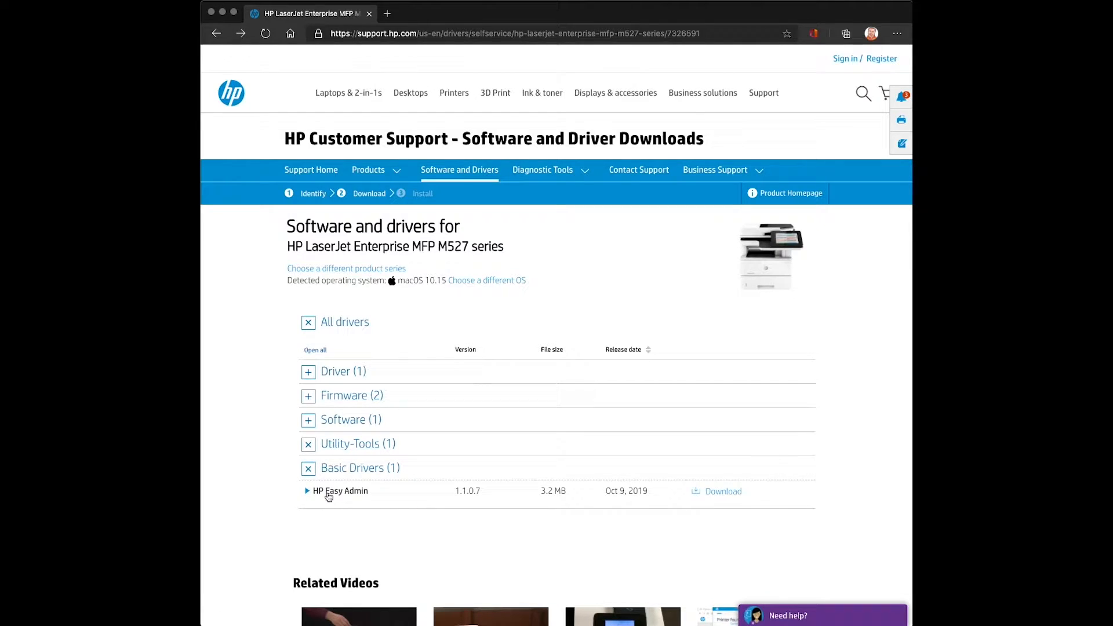
Step: Download the HP Easy Admin package for the LaserJet Enterprise MFP M527 from HP support
left_click(340, 490)
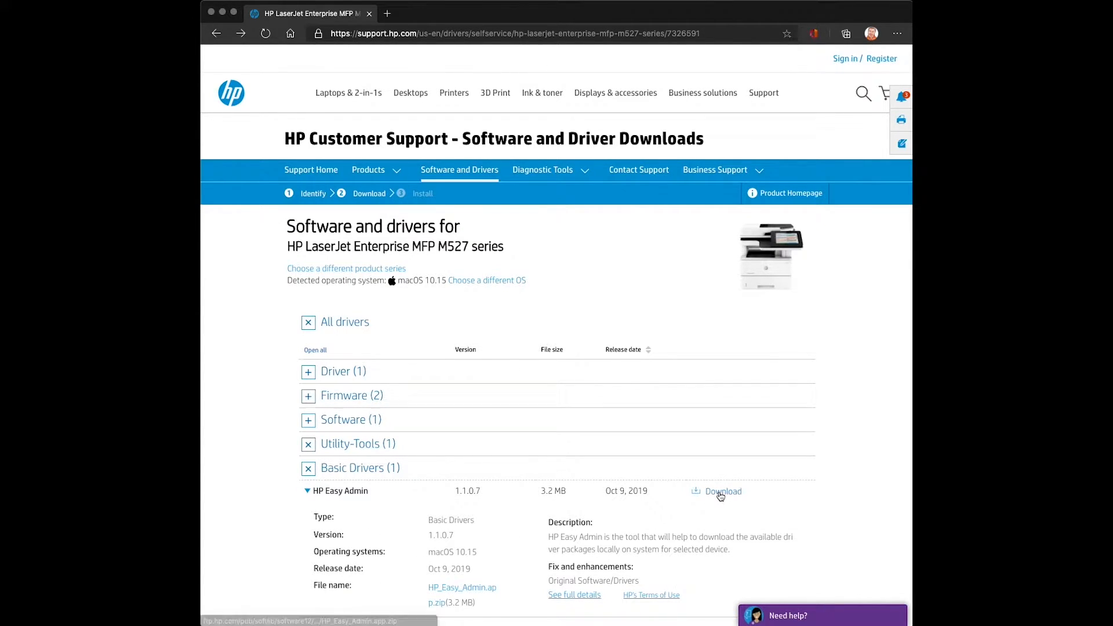
left_click(722, 491)
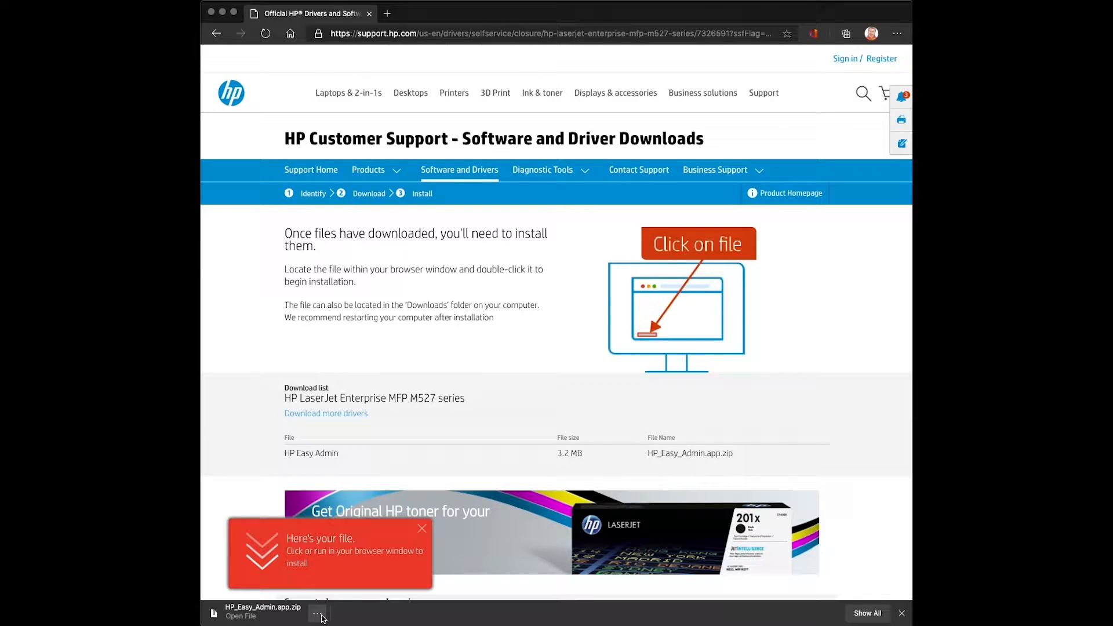
Step: Reveal the downloaded HP_Easy_Admin.app.zip in Finder's Downloads folder
left_click(317, 614)
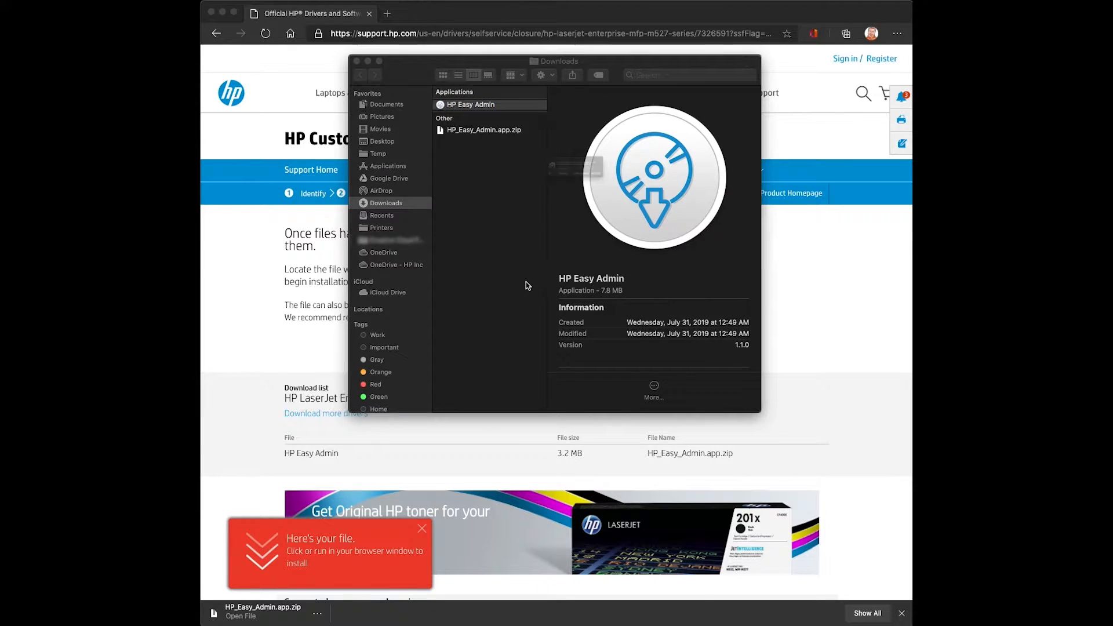
mouse_move(679, 199)
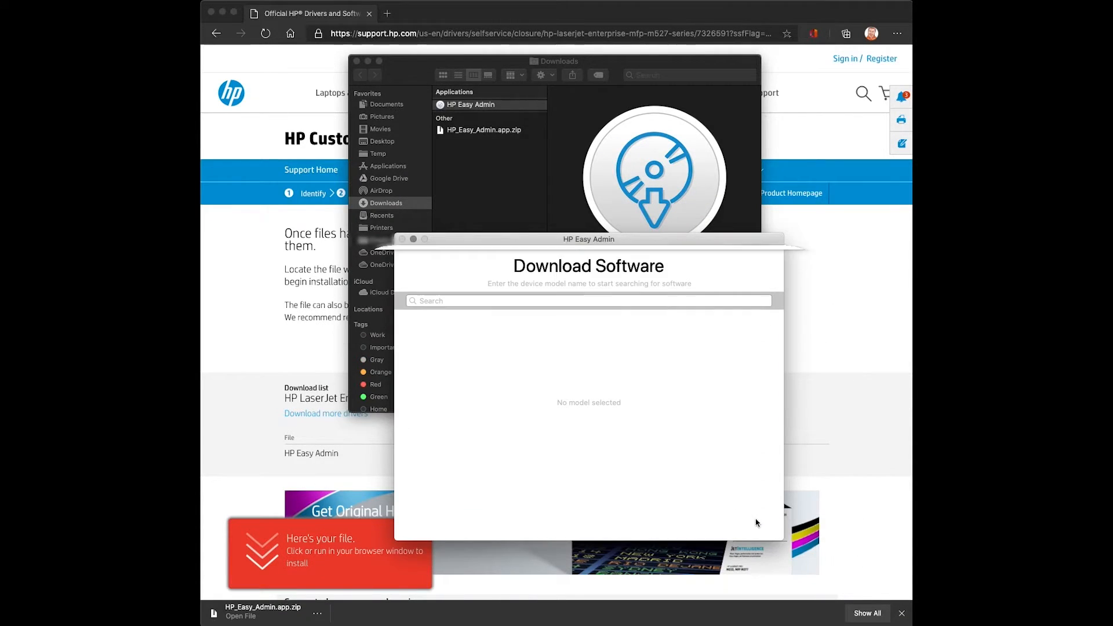
Step: Search M527 in HP Easy Admin, download the Essential Software package, and reveal it in Downloads
type("M5")
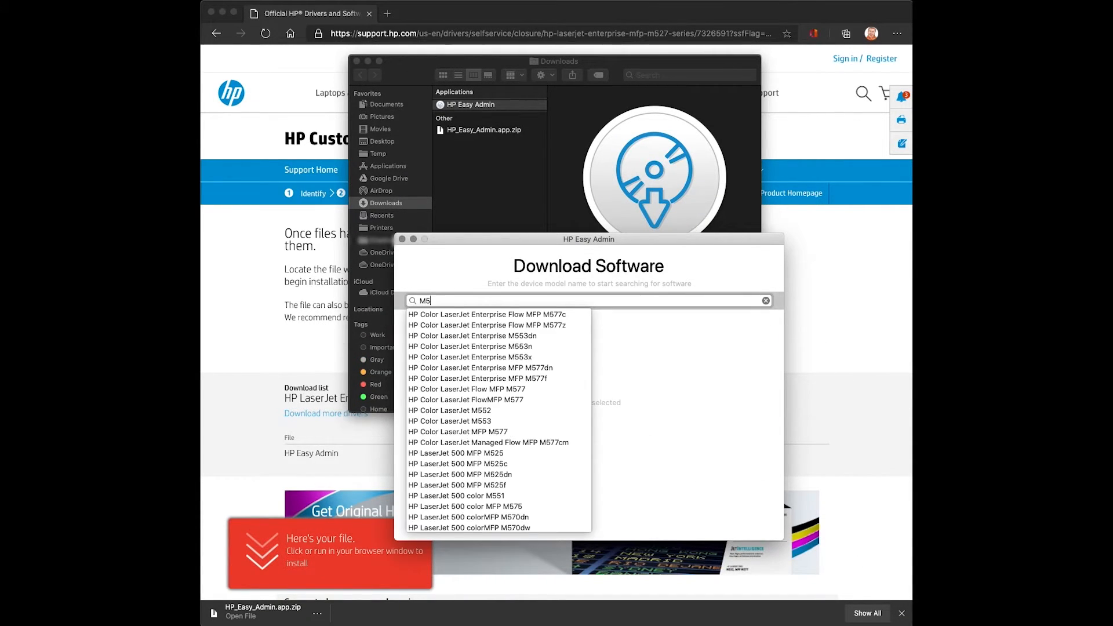
type("27")
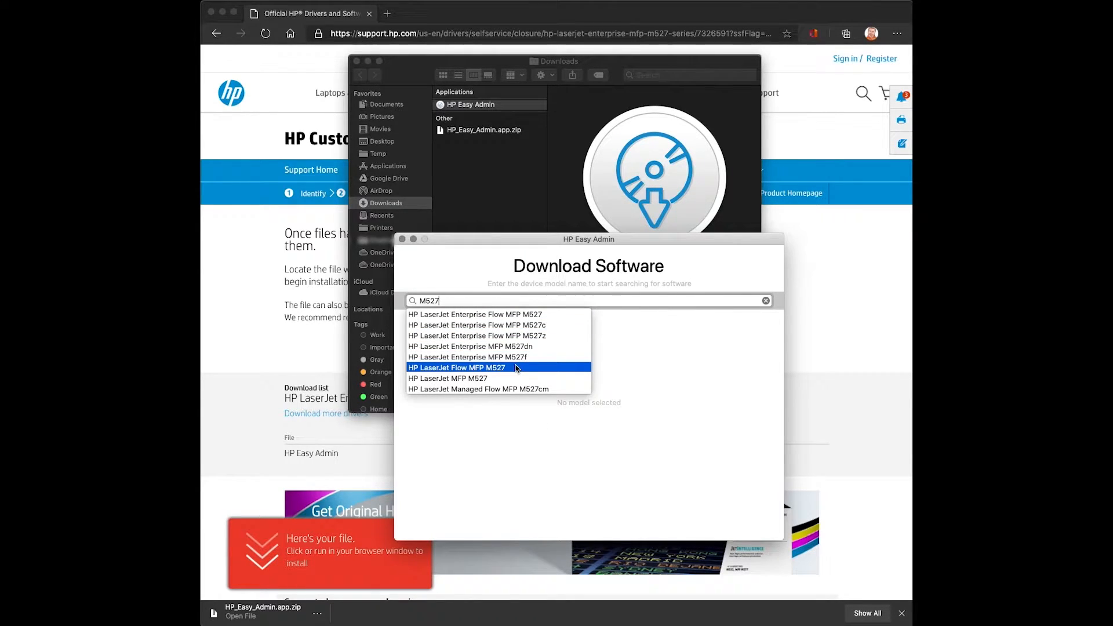
left_click(448, 378)
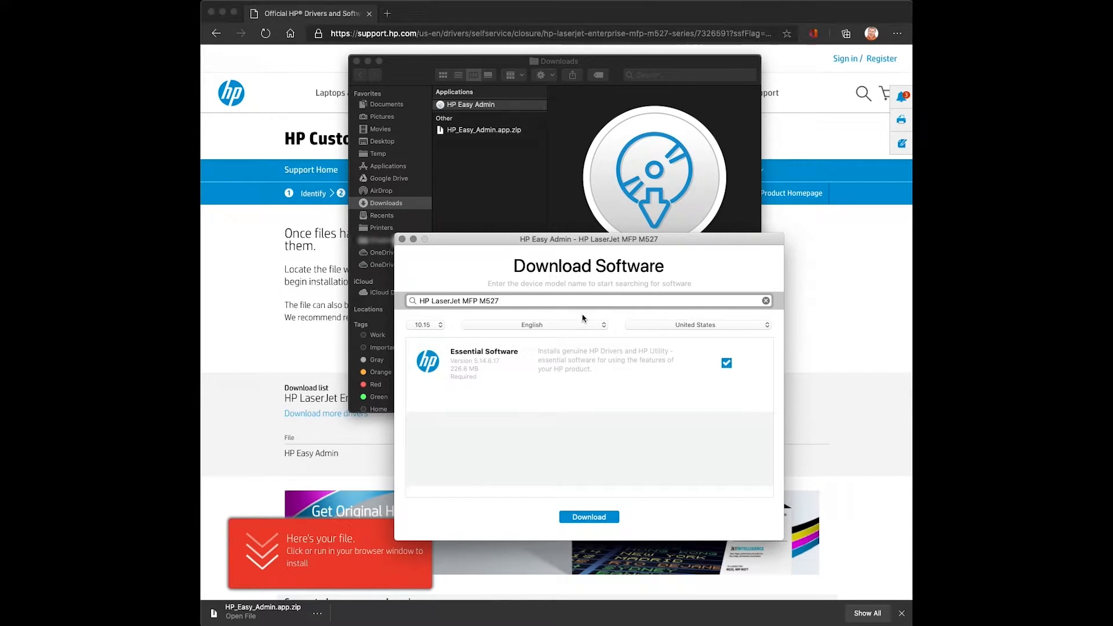
left_click(588, 517)
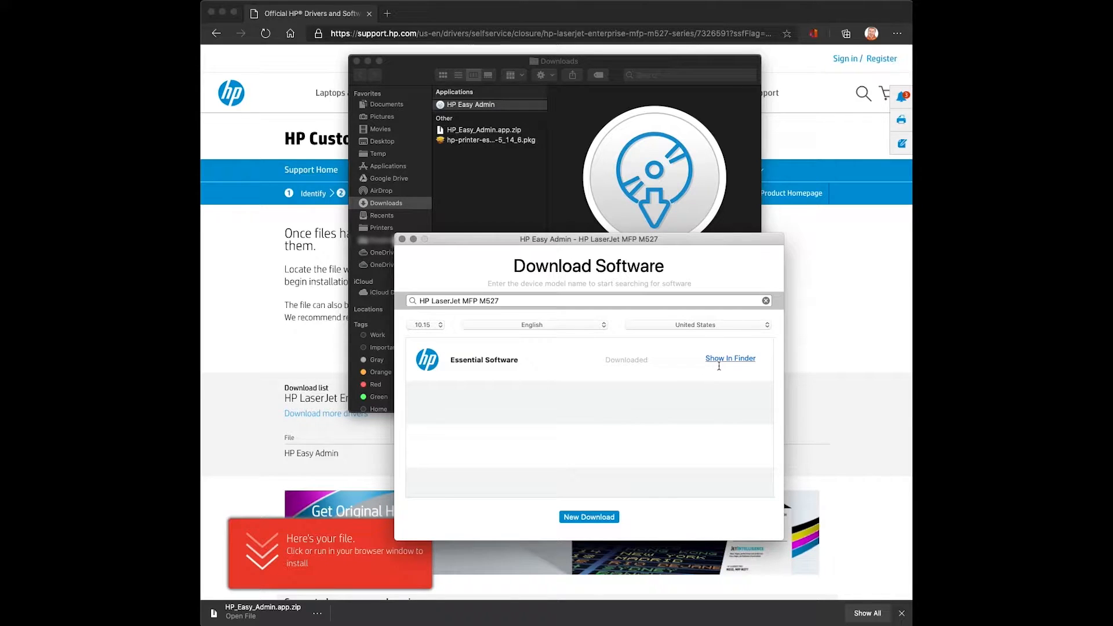
left_click(486, 140)
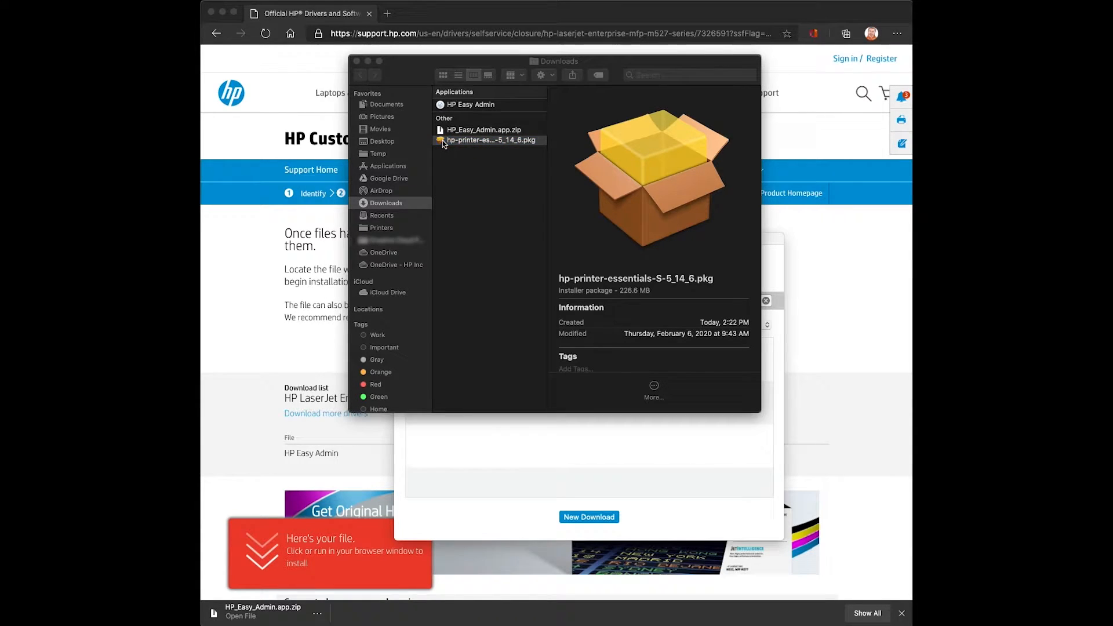
Step: Install the HP Essential Software .pkg, close the installer and answer the Trash prompt
double_click(488, 141)
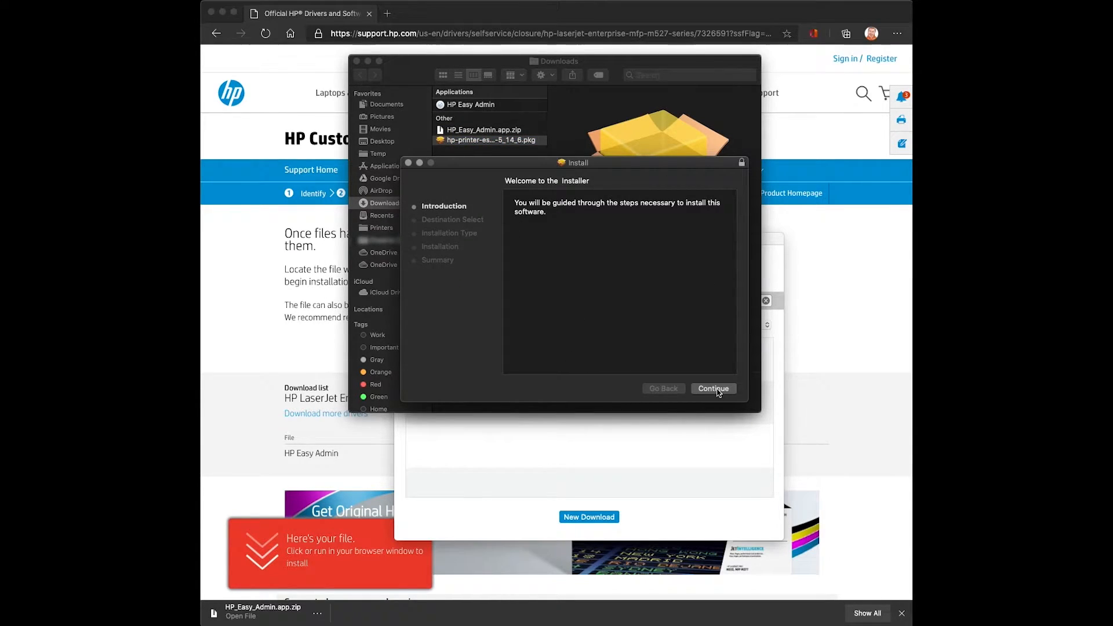
left_click(713, 388)
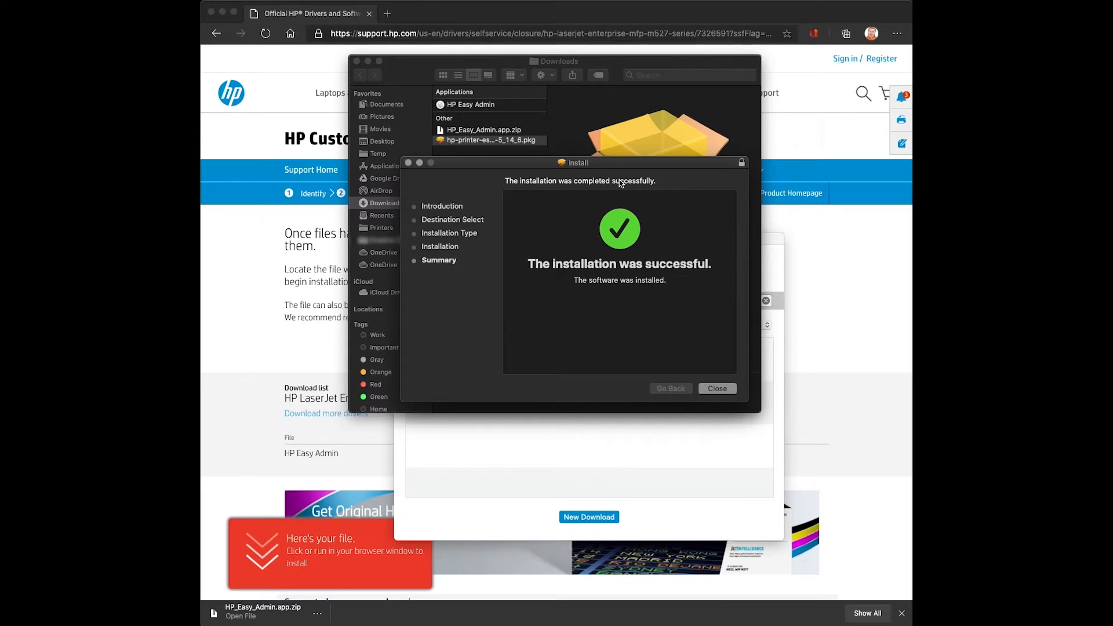
mouse_move(722, 378)
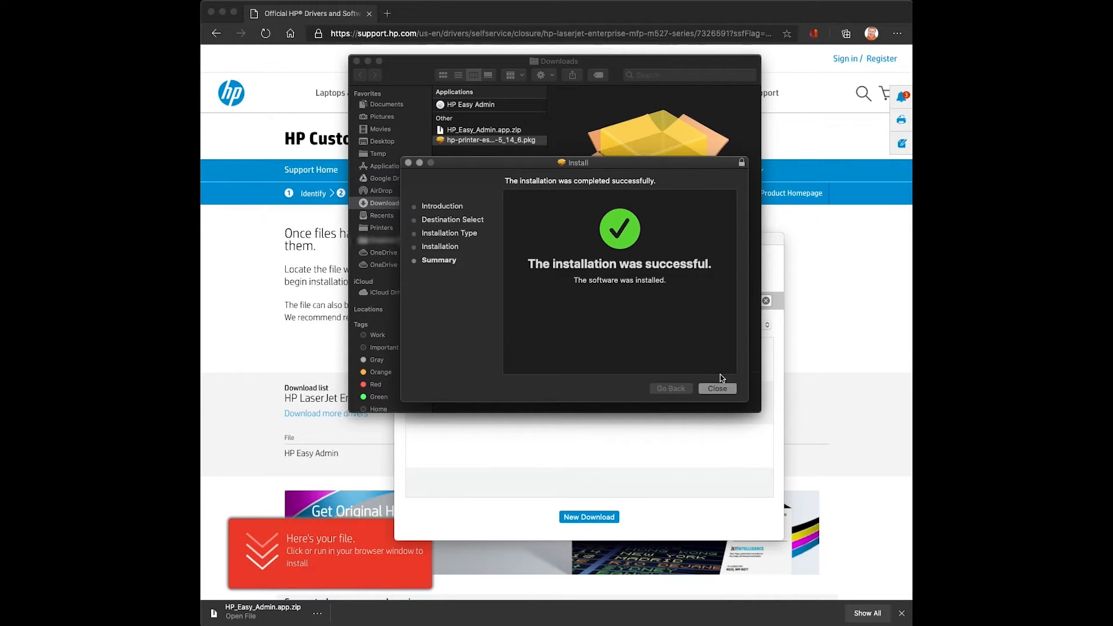
left_click(716, 388)
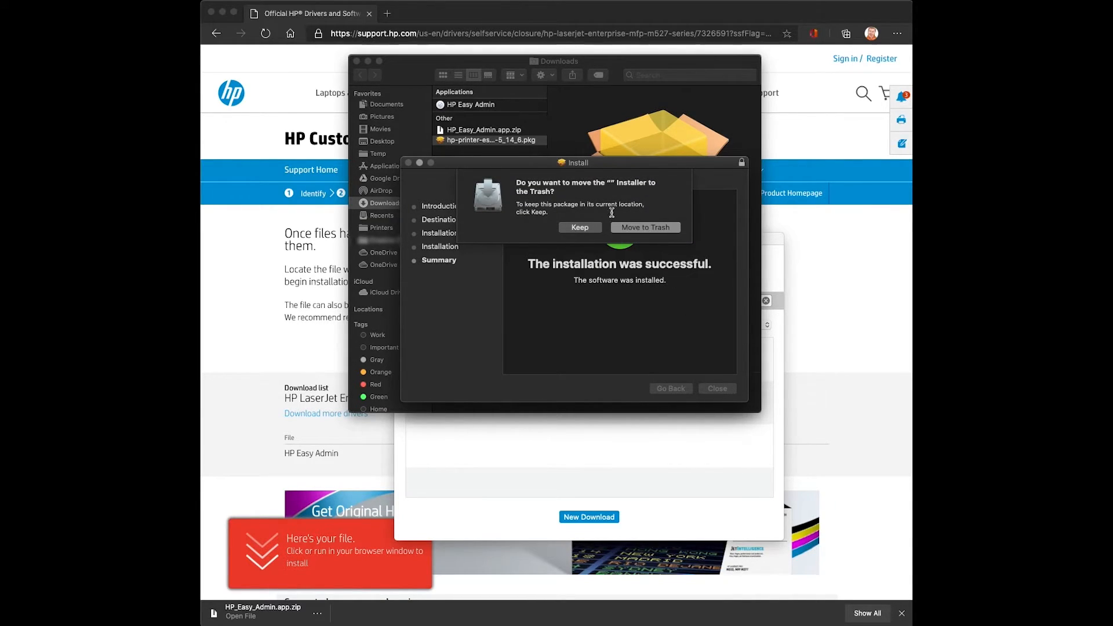
left_click(579, 227)
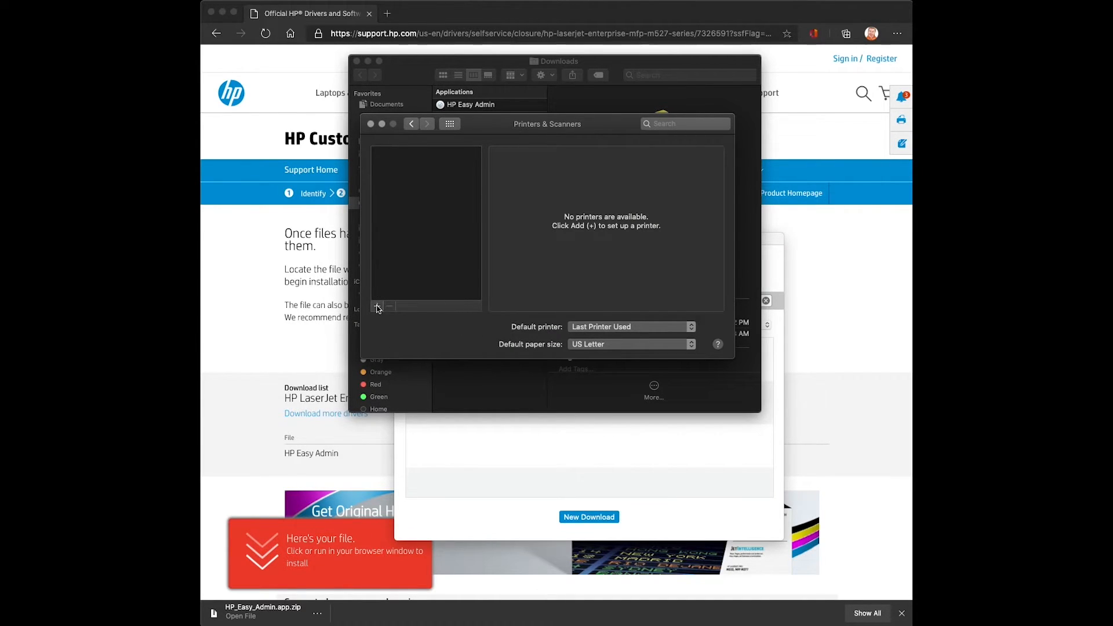
left_click(377, 306)
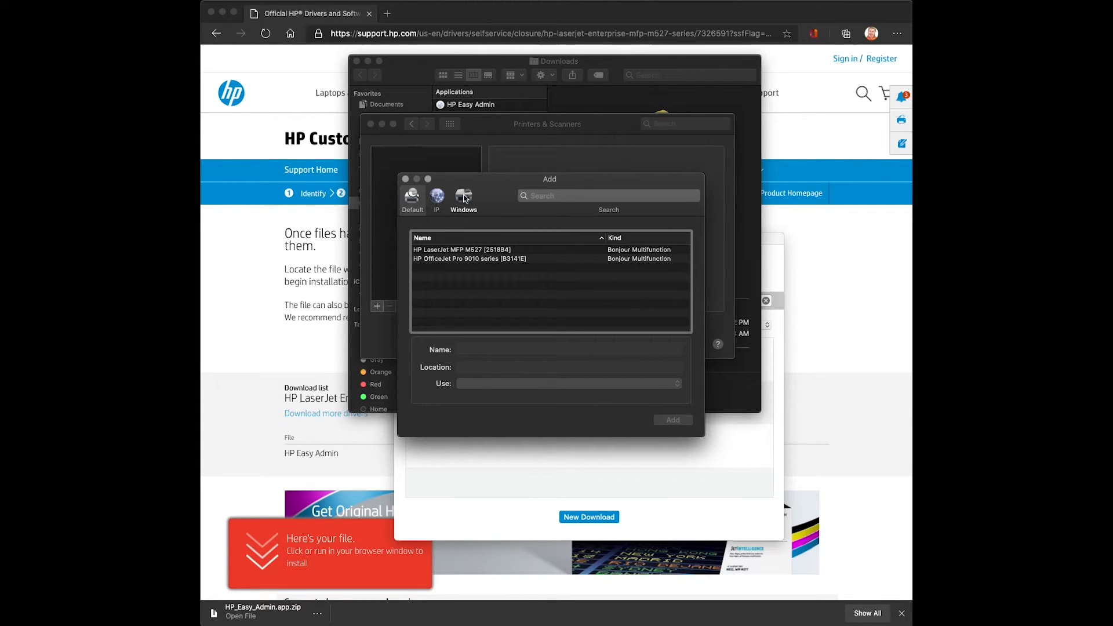
left_click(462, 197)
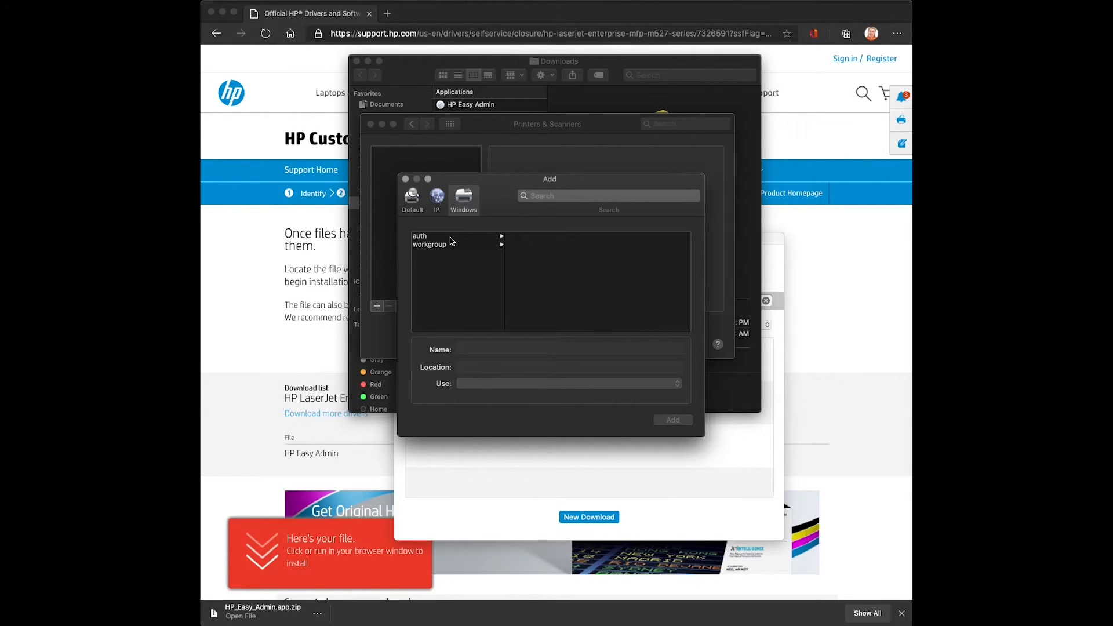
left_click(420, 236)
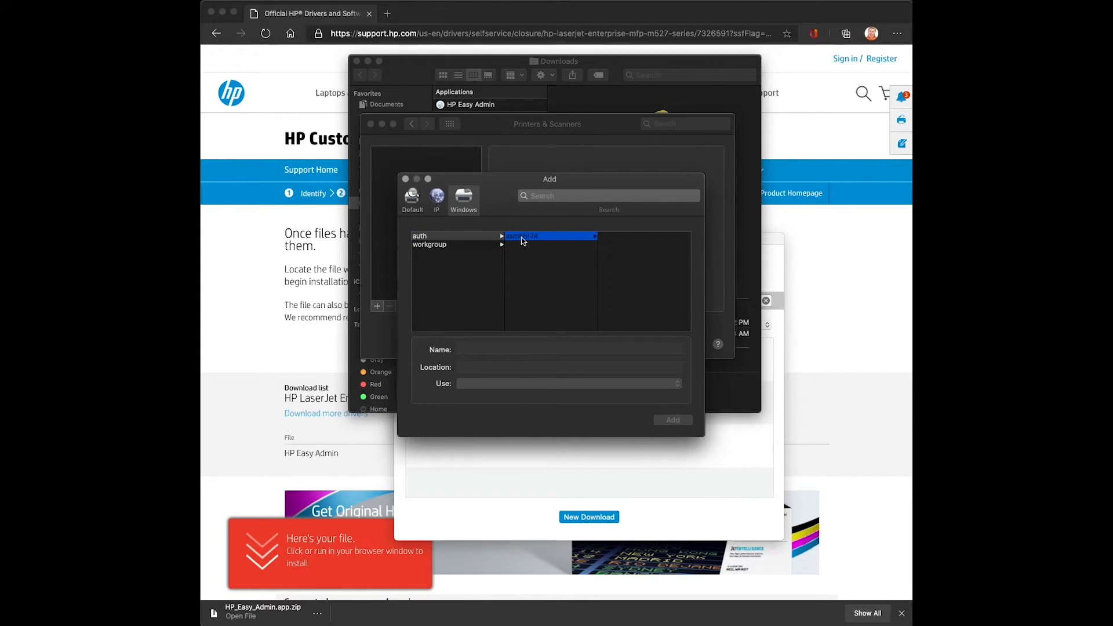
left_click(523, 236)
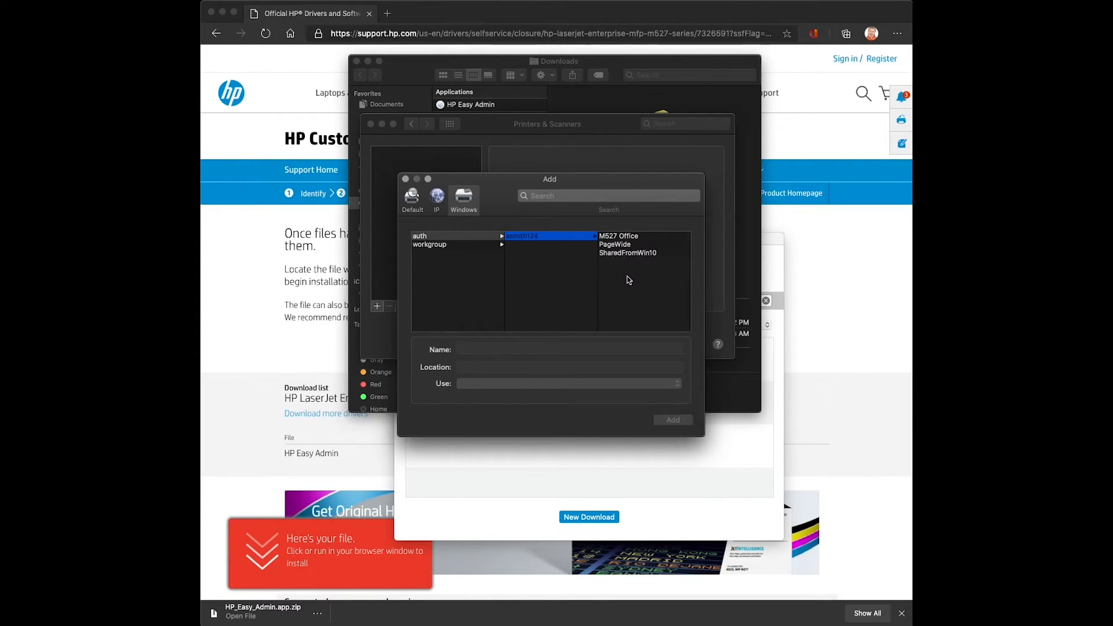
left_click(618, 235)
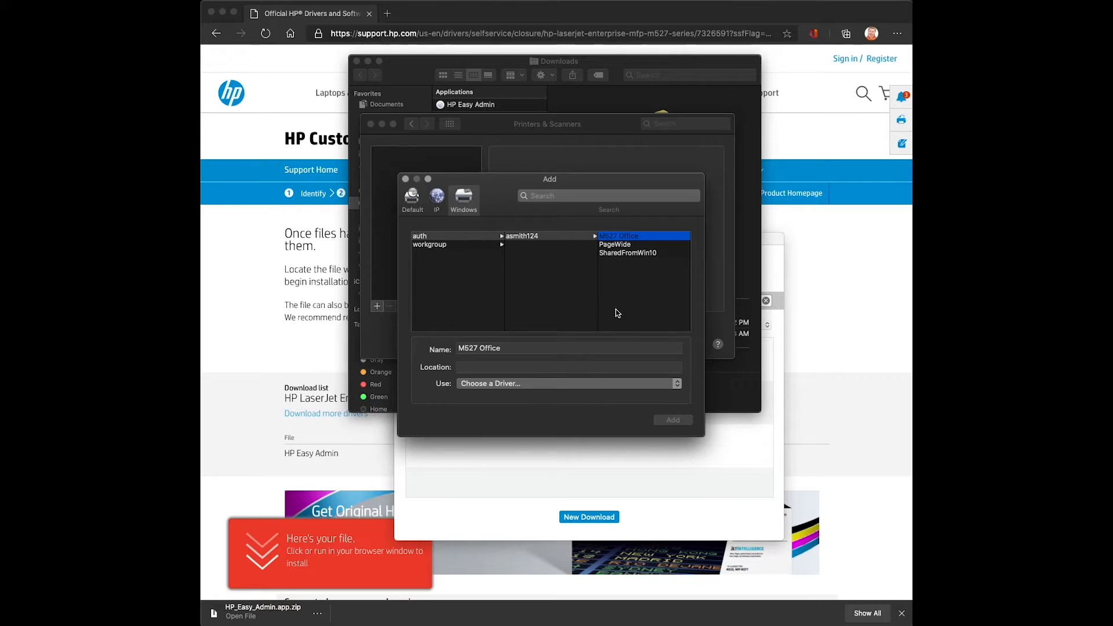
left_click(568, 384)
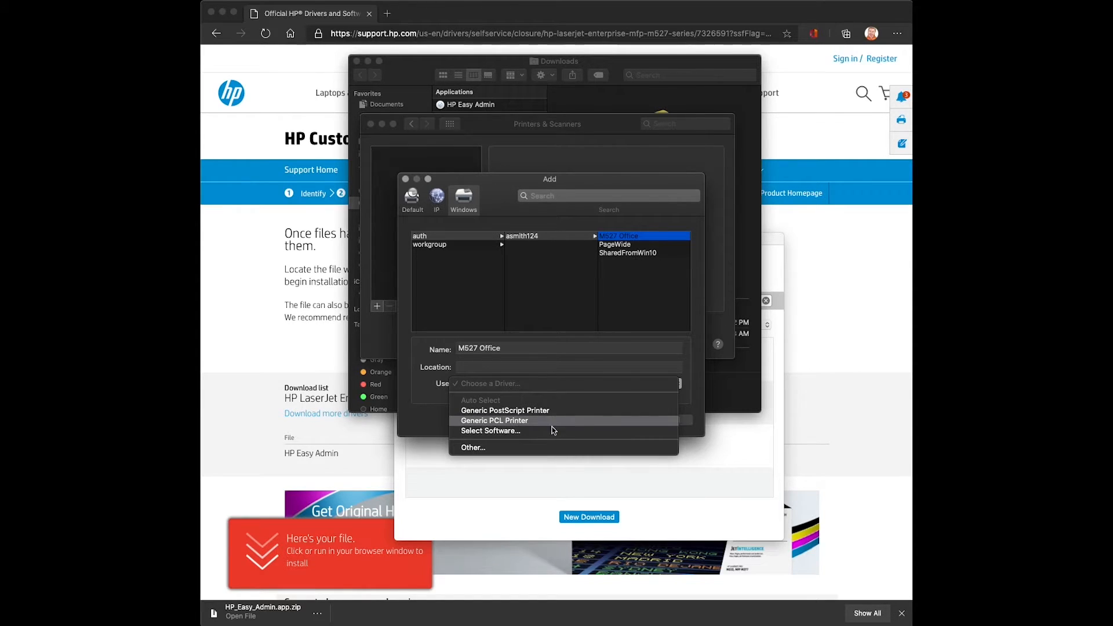
left_click(490, 431)
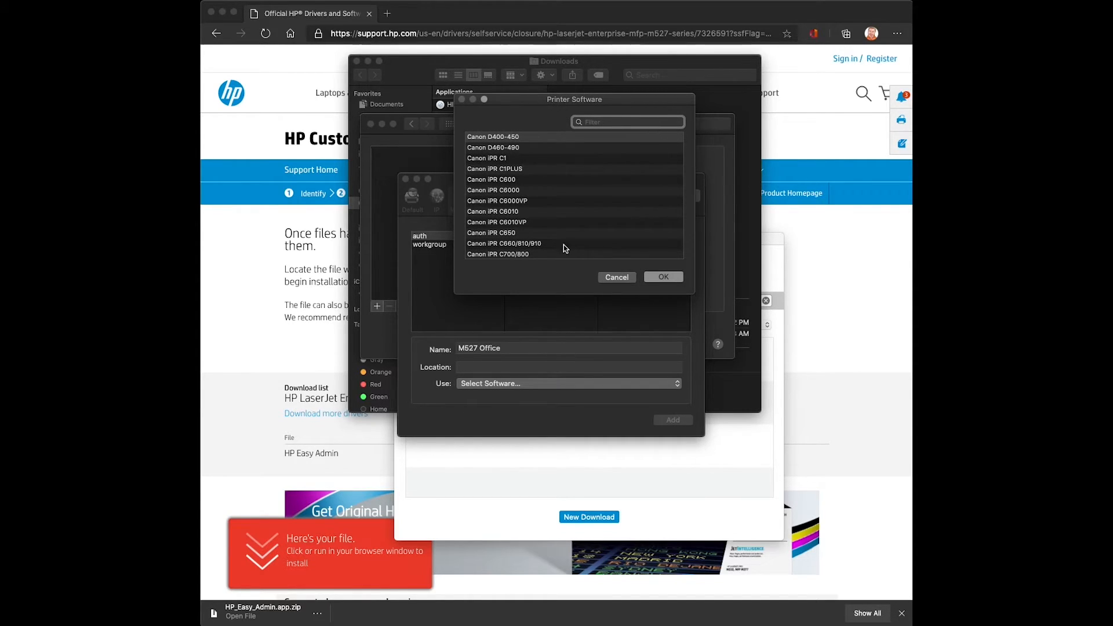
mouse_move(579, 208)
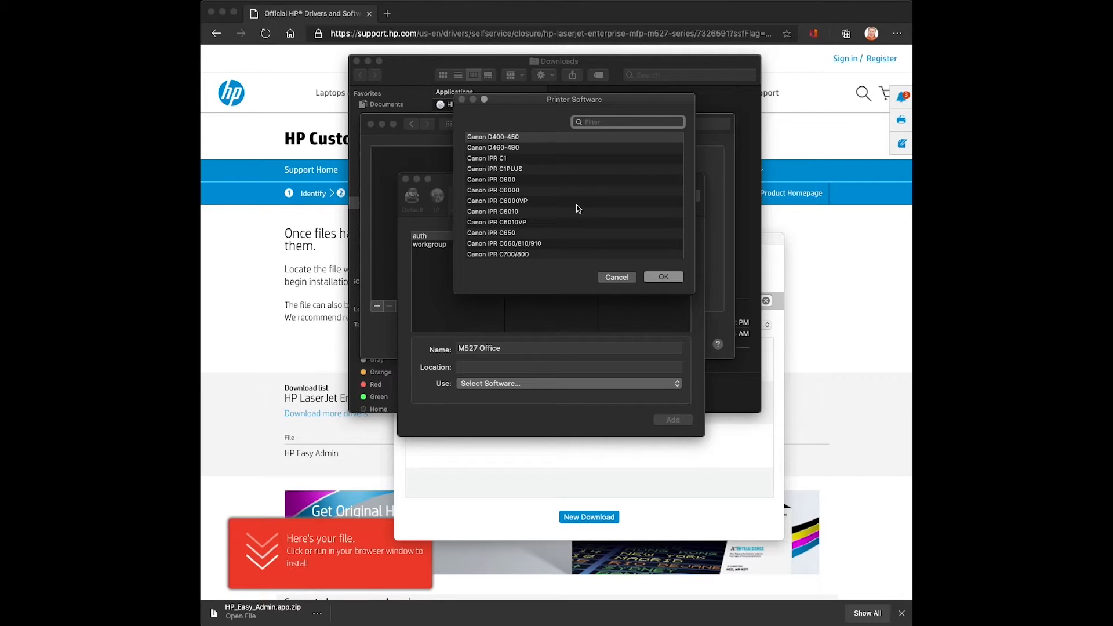
Step: Use the HP LaserJet MFP M527 driver, add the M527 Office queue and accept its tray options
type("M527")
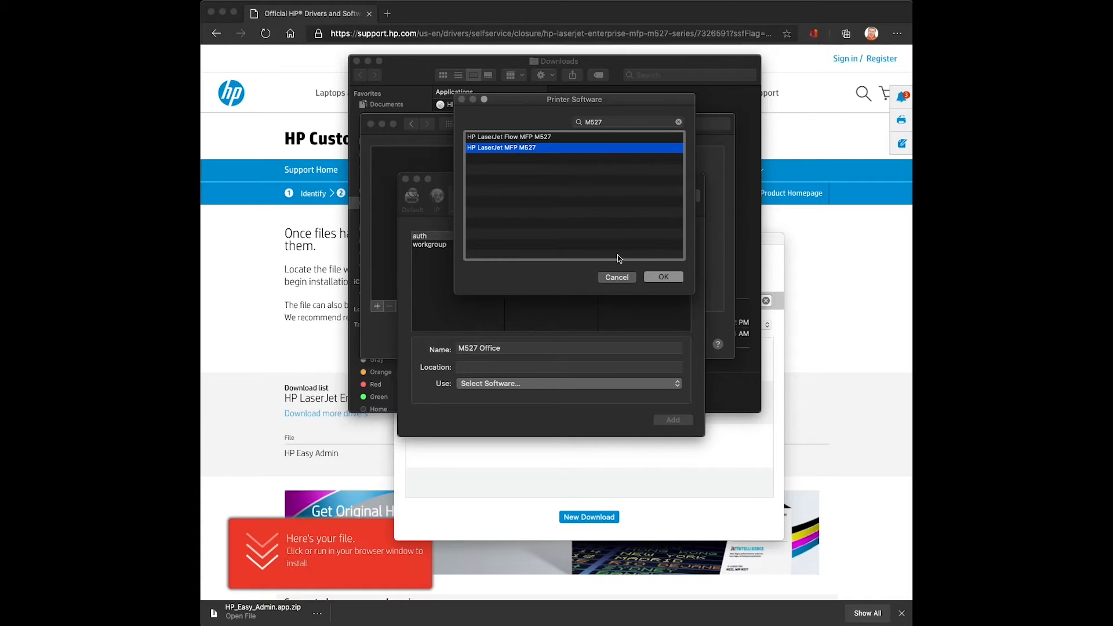
left_click(662, 277)
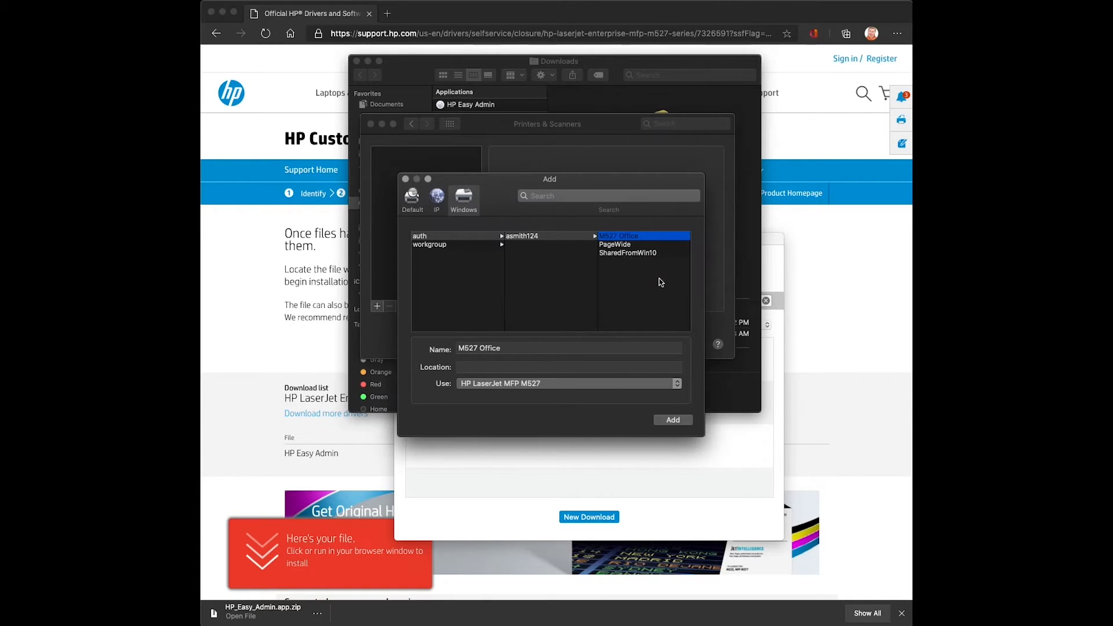
left_click(671, 420)
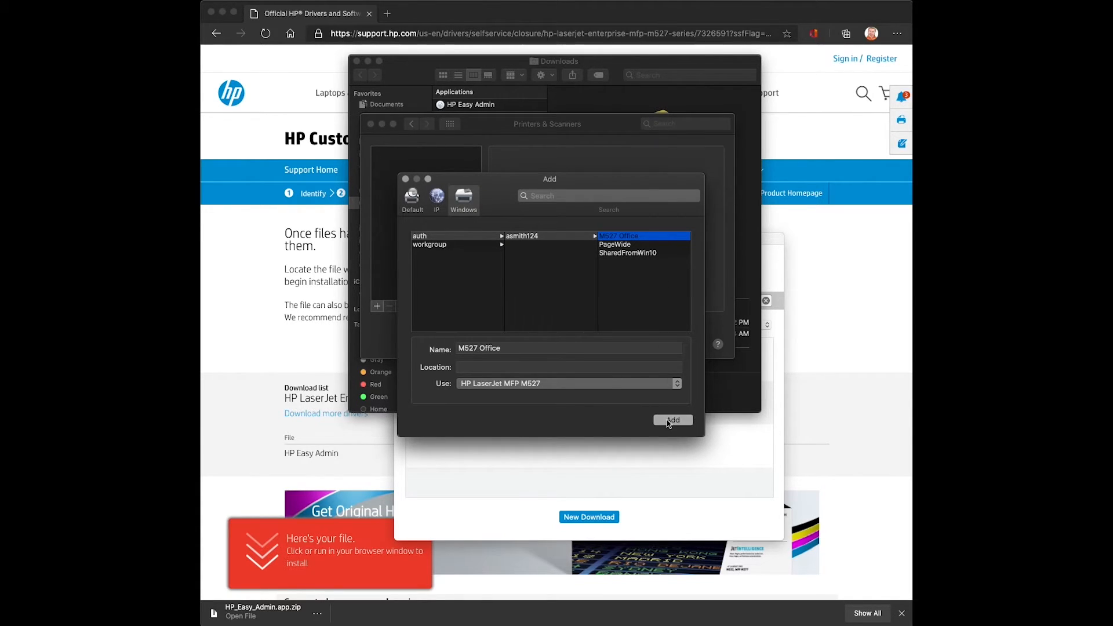
left_click(671, 419)
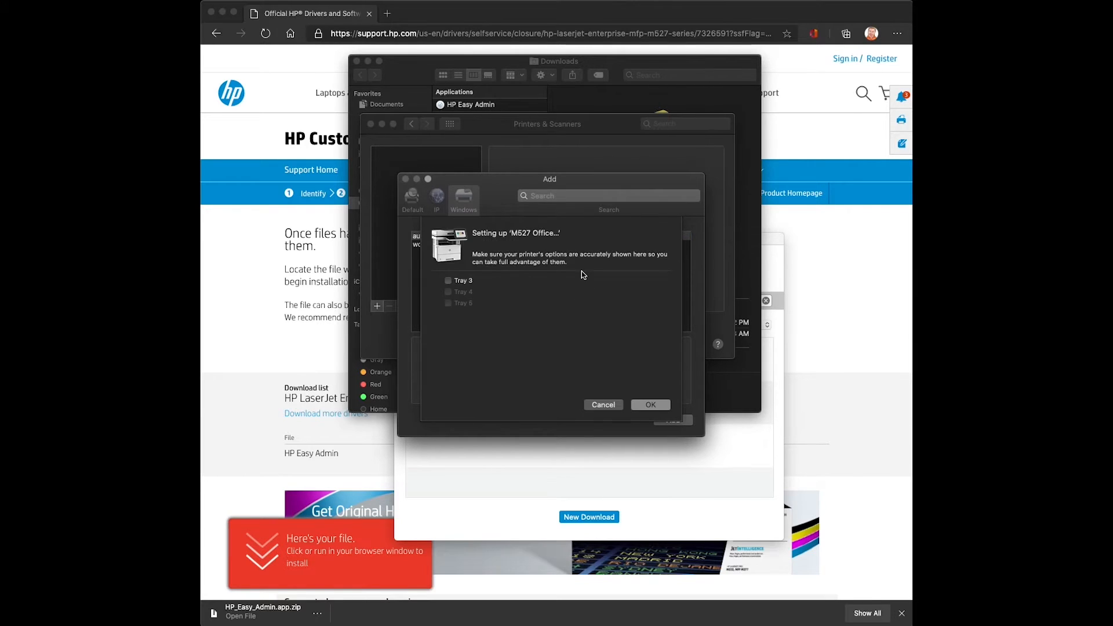
mouse_move(546, 345)
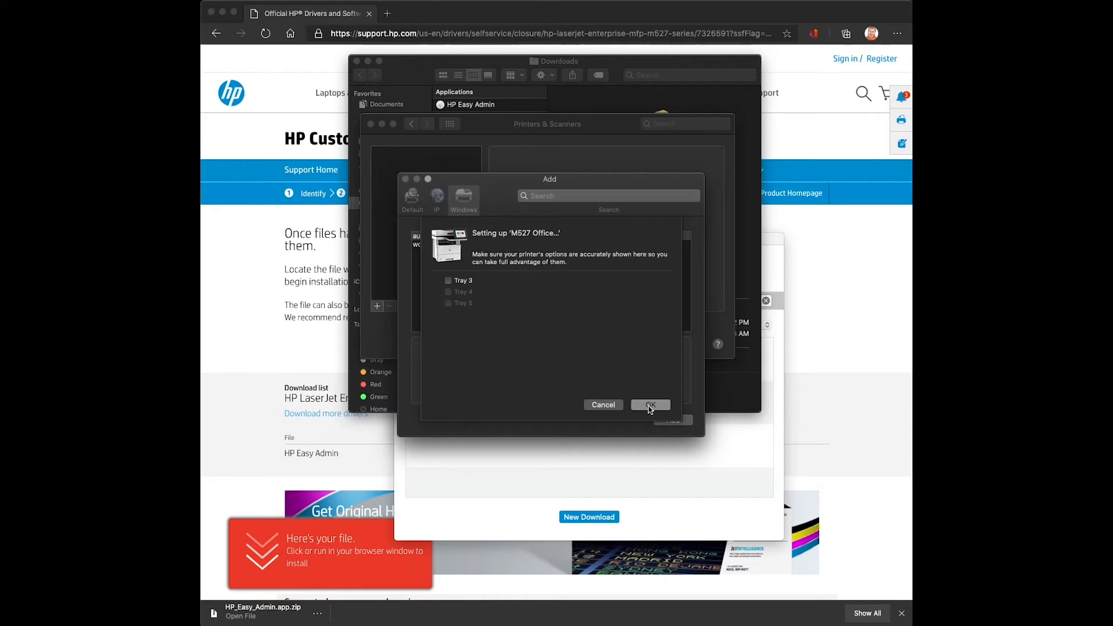
left_click(649, 405)
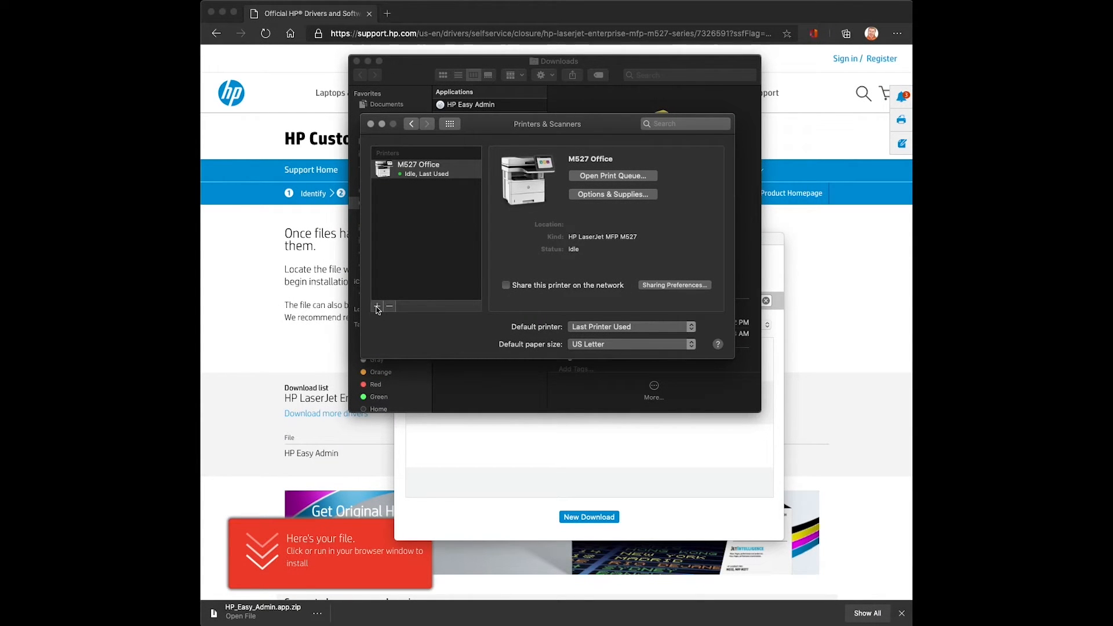
Step: Add the Bonjour HP LaserJet MFP M527 using the HP LaserJet MFP M527 driver instead of Secure AirPrint
left_click(377, 306)
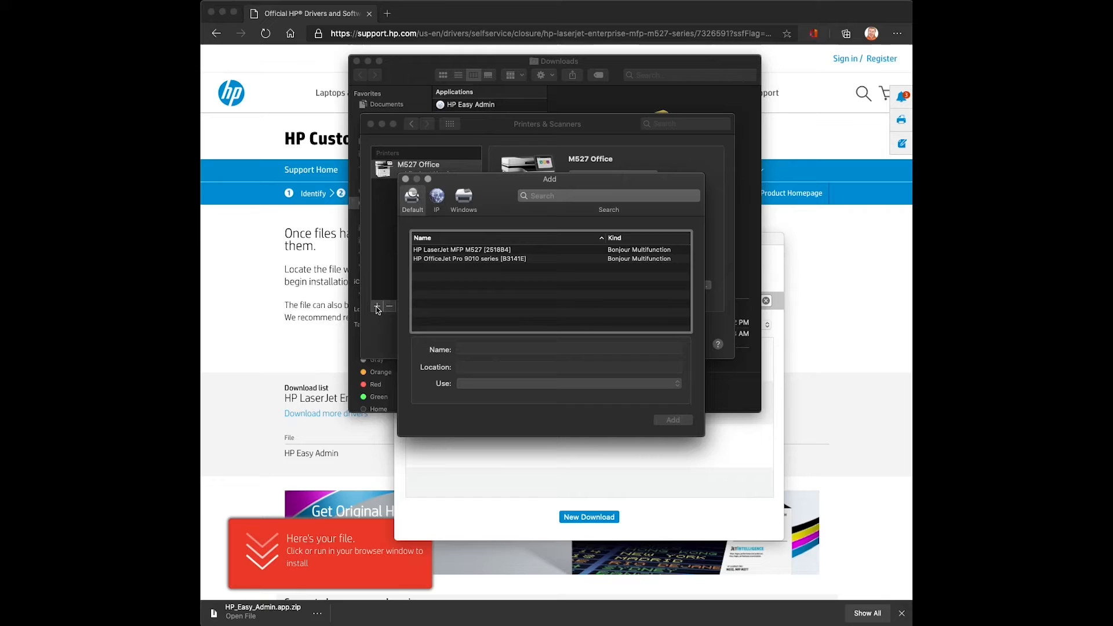
left_click(461, 249)
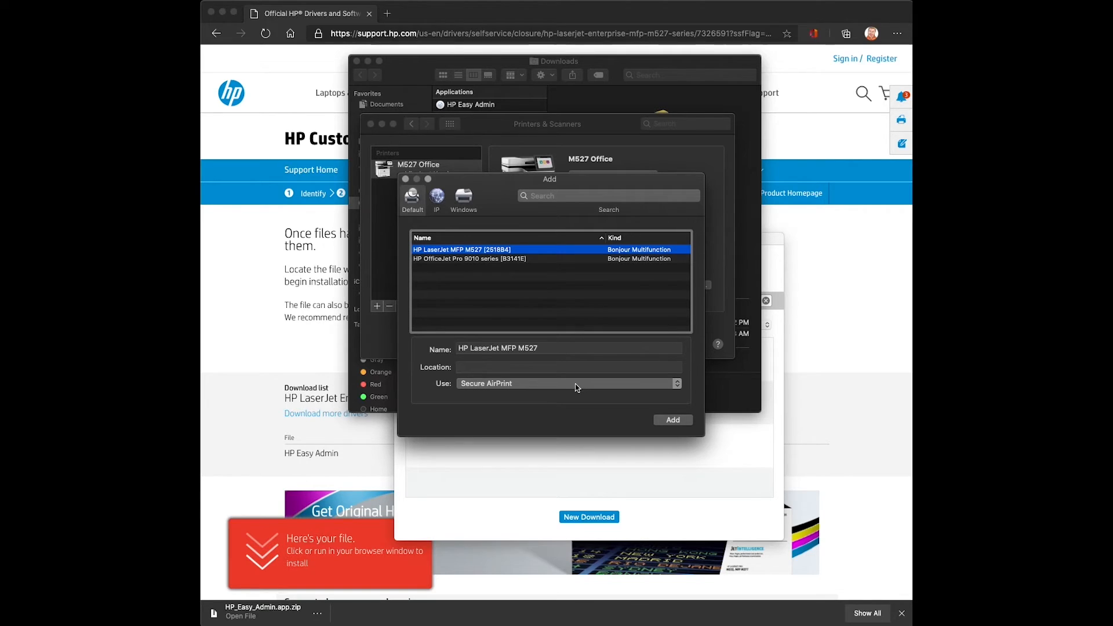
left_click(568, 384)
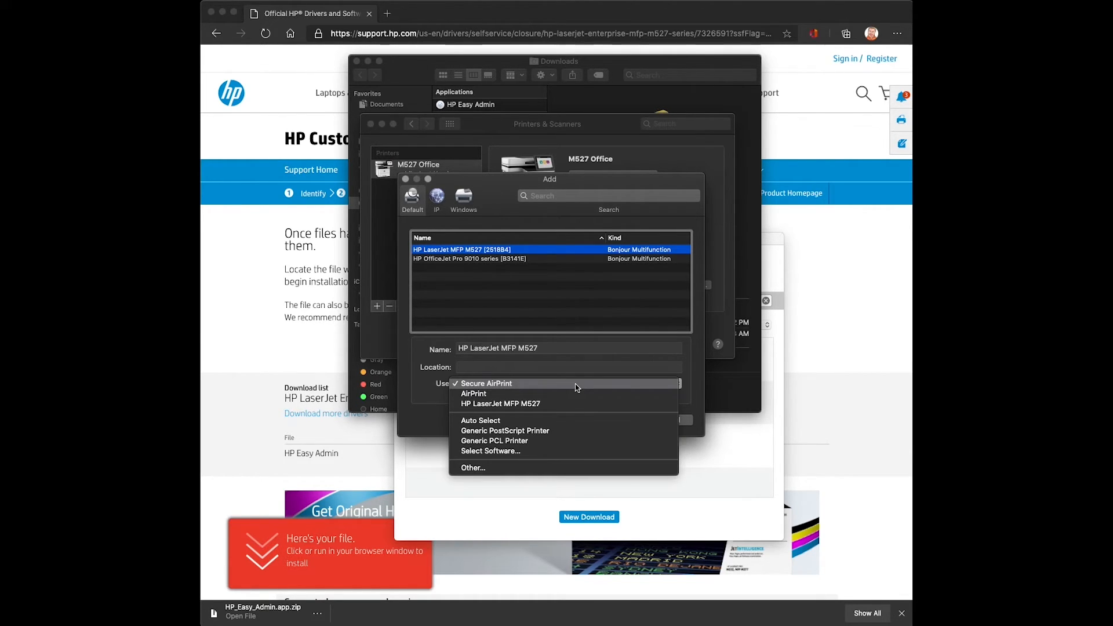
left_click(500, 403)
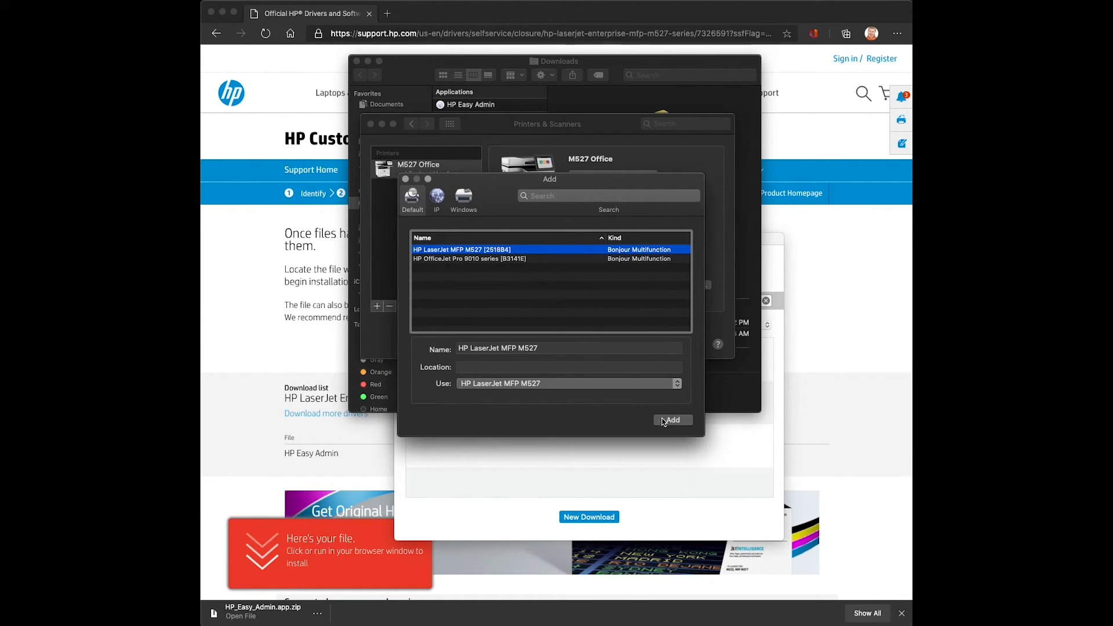
left_click(671, 419)
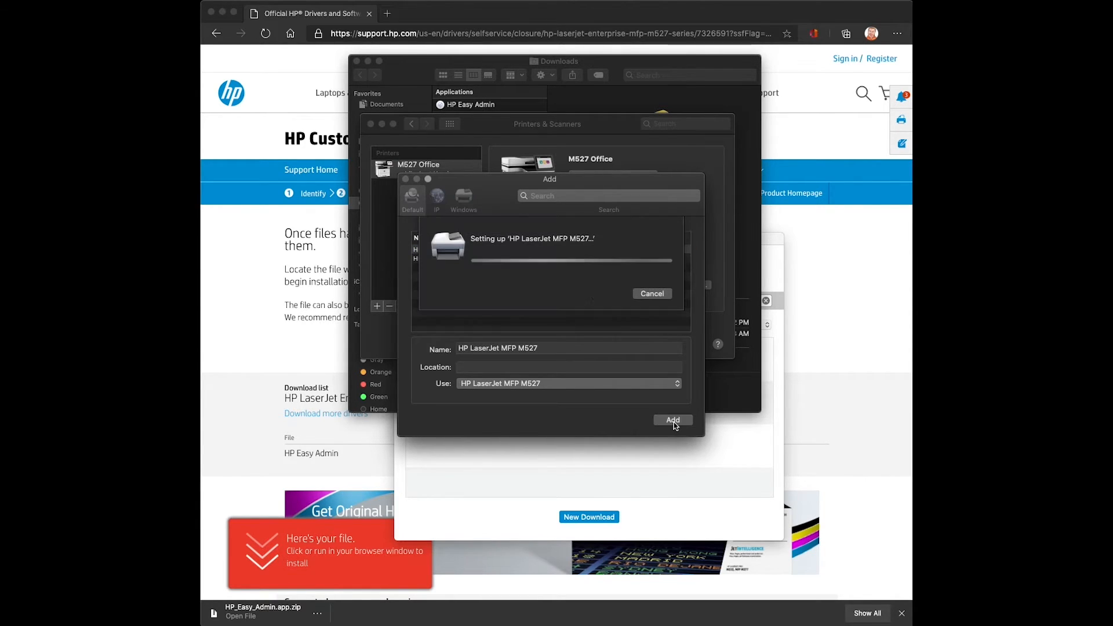
left_click(671, 419)
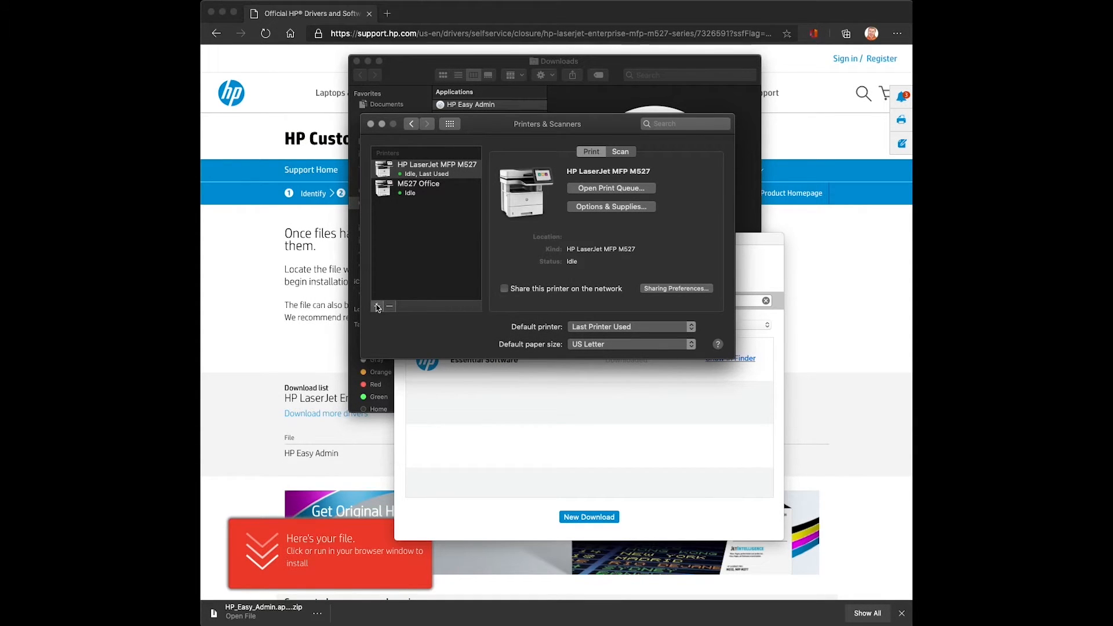
Step: Add an IPP printer at 192.168.86.30 with the HP LaserJet MFP M527 driver
left_click(378, 306)
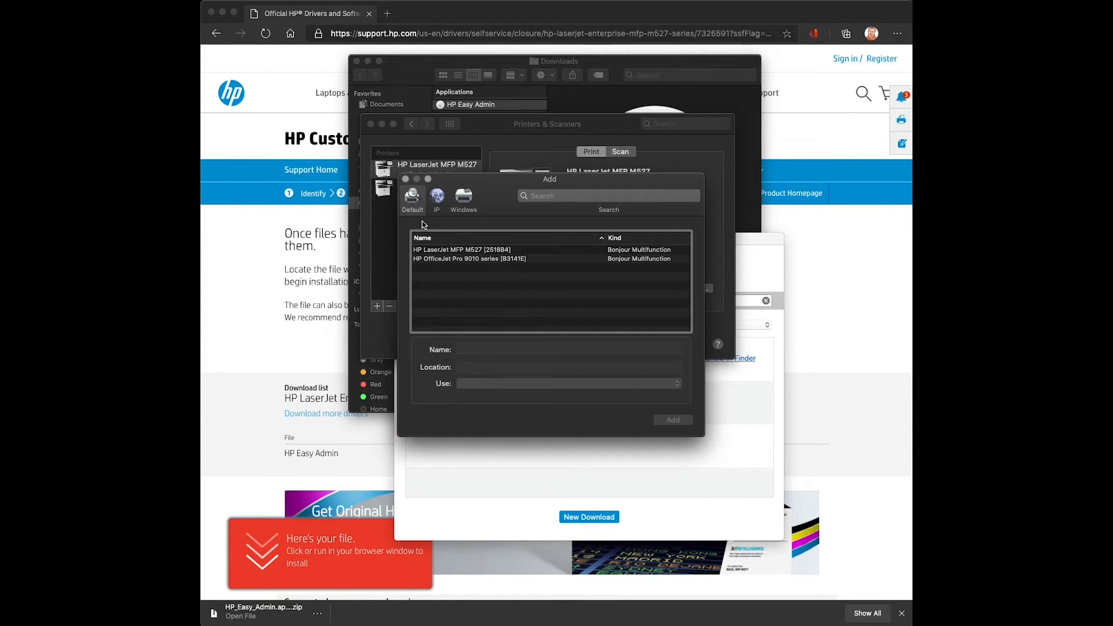
left_click(436, 197)
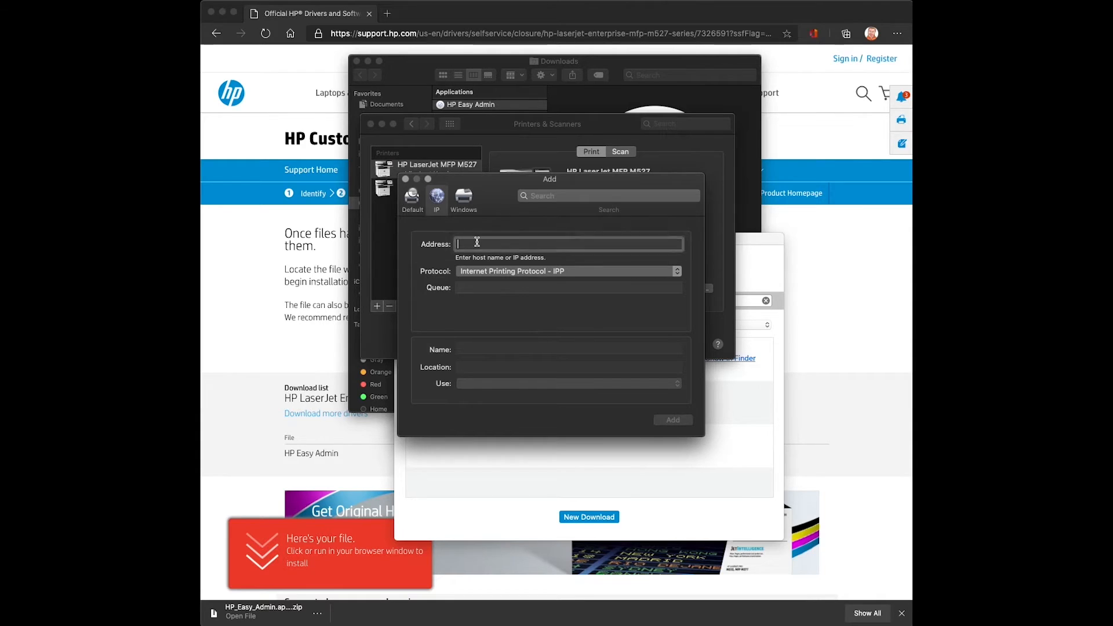
type("192.168.86.30")
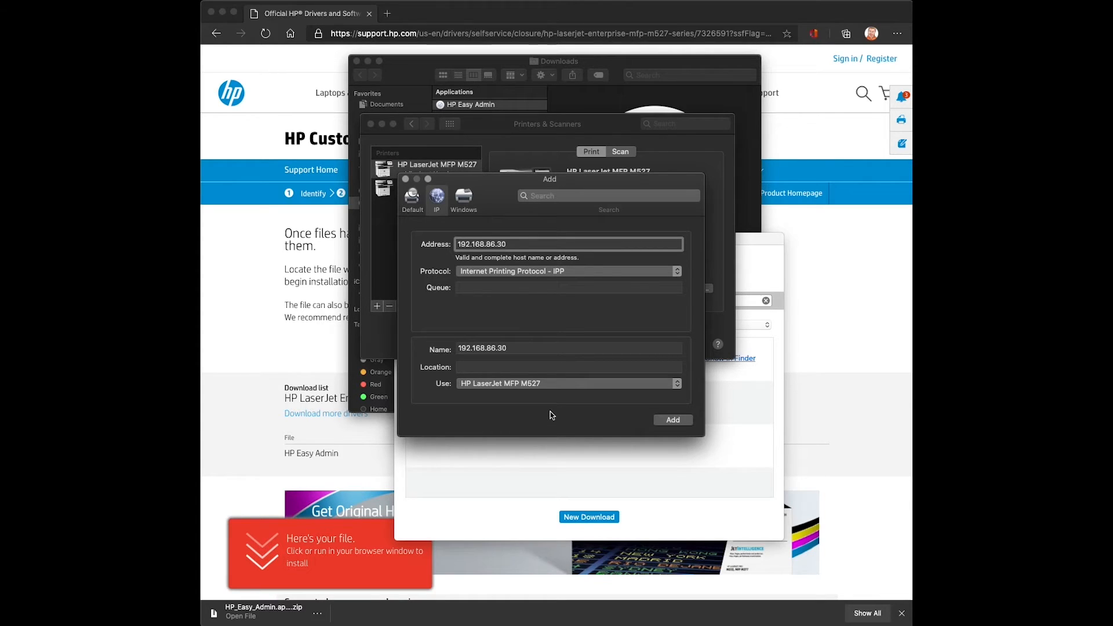
mouse_move(550, 390)
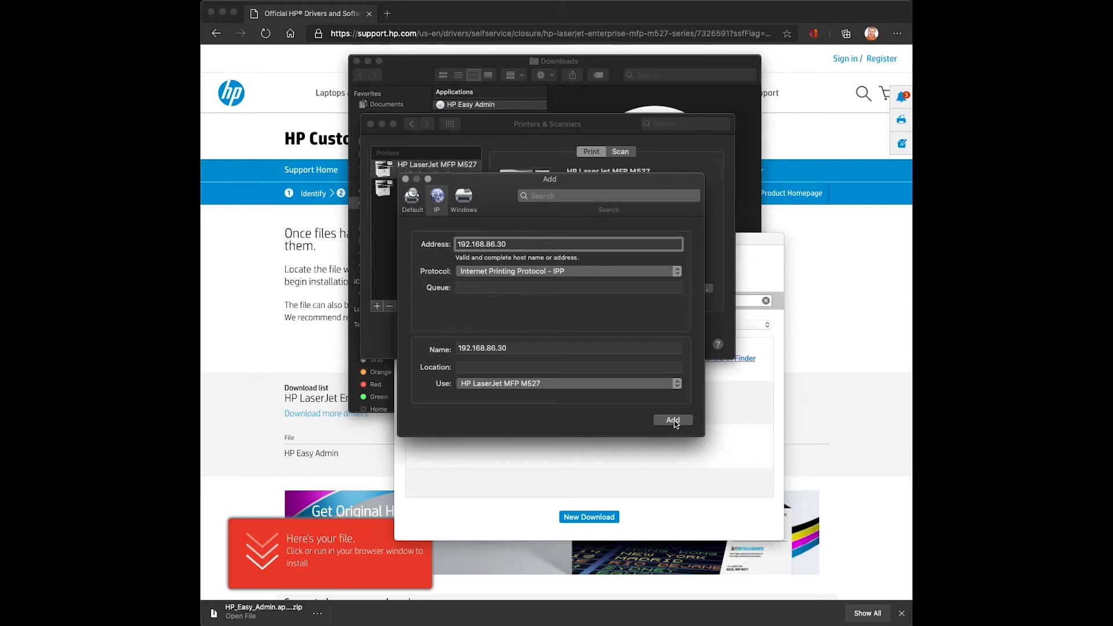
left_click(671, 420)
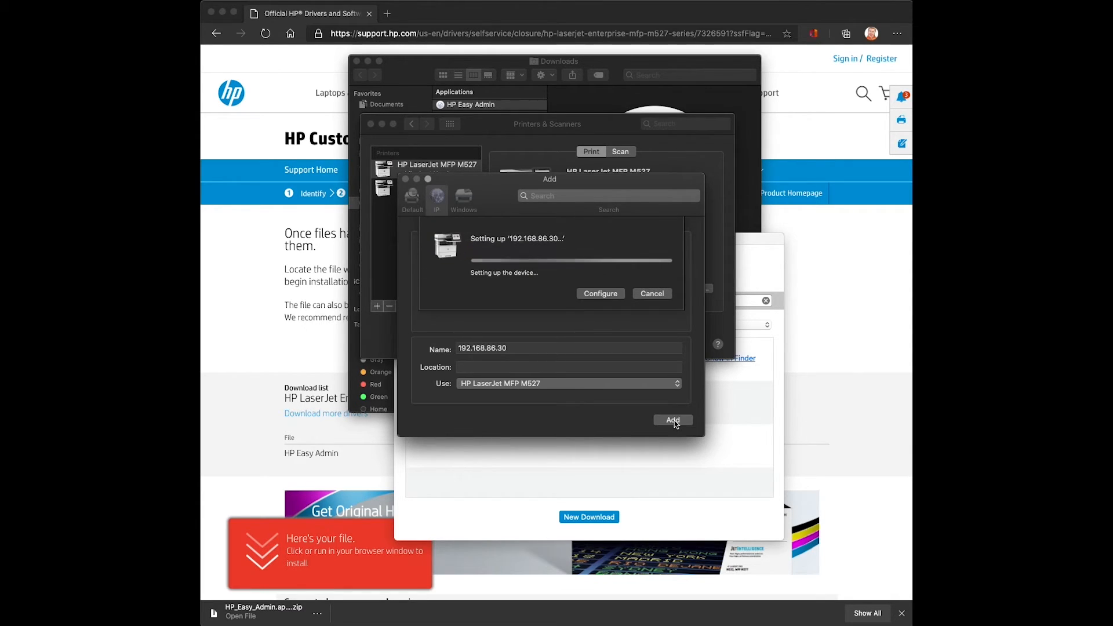
left_click(671, 419)
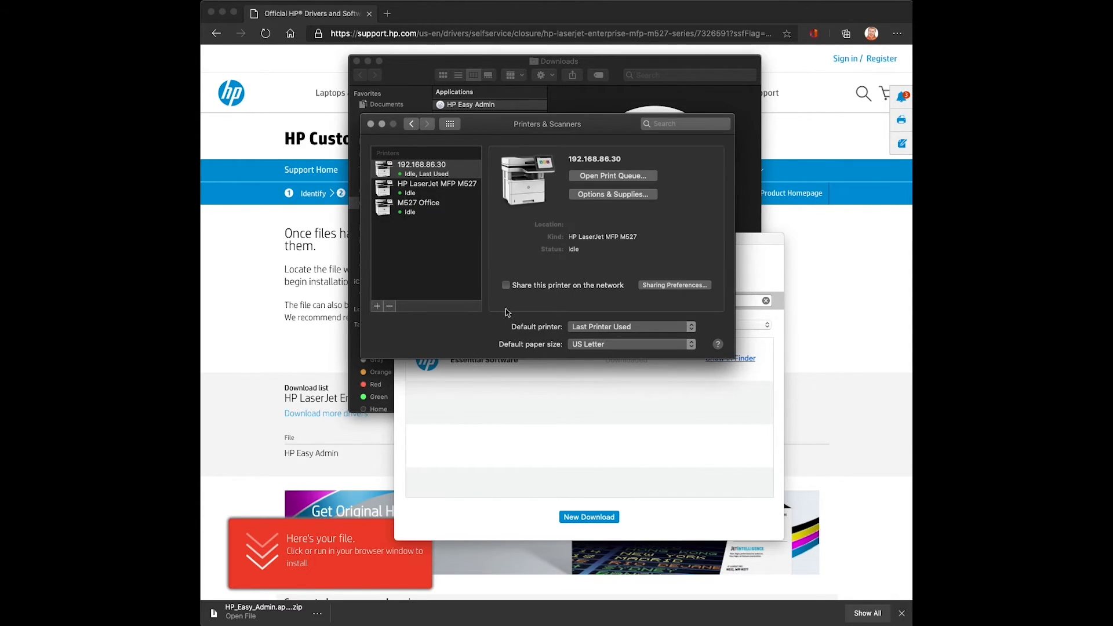
mouse_move(480, 266)
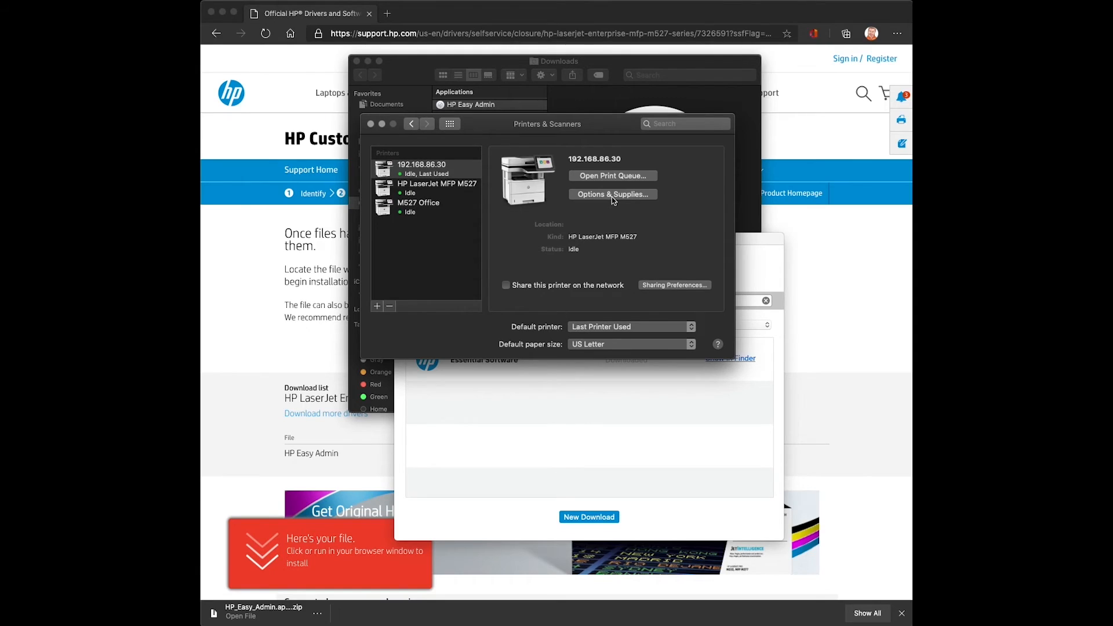
Step: Review the 192.168.86.30 printer's Options, Supply Levels and Utility, then return to General (driver 19.3400)
left_click(612, 193)
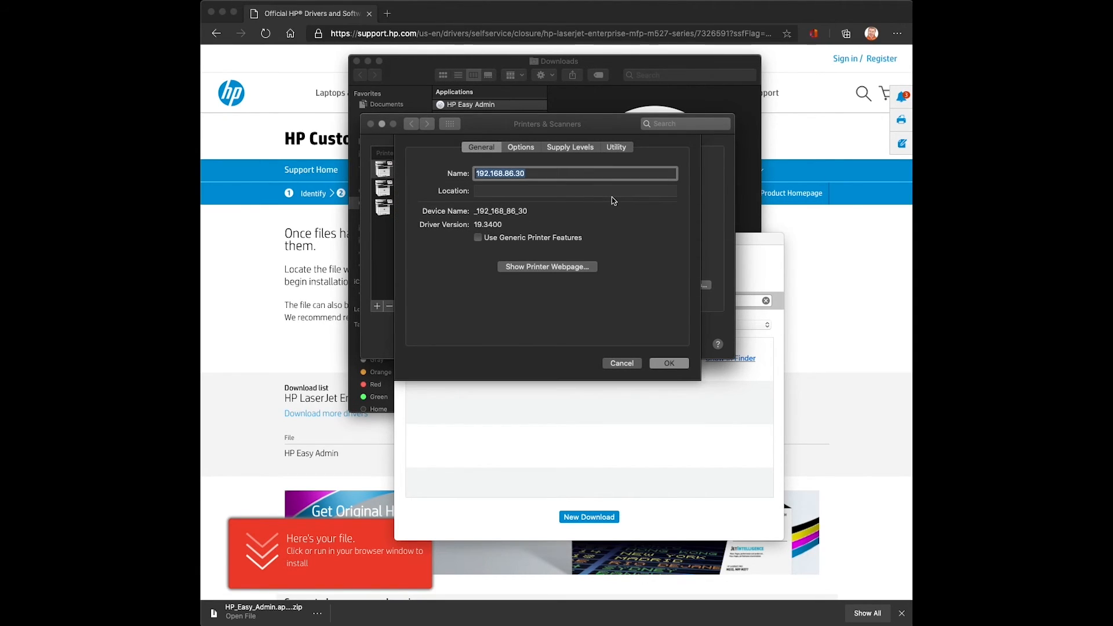
left_click(520, 147)
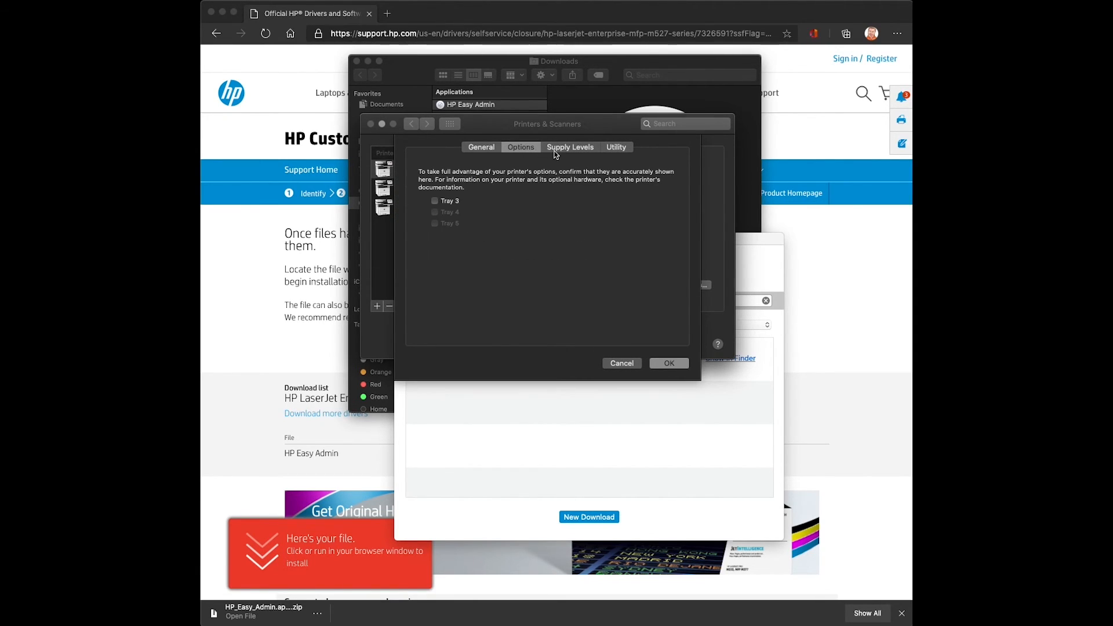
left_click(571, 147)
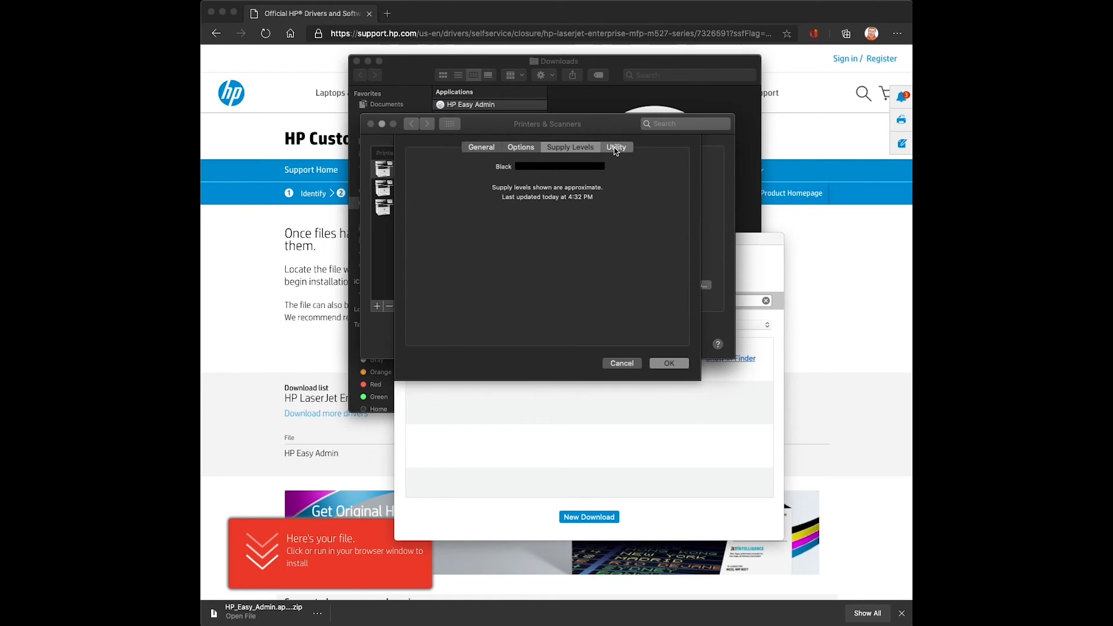
left_click(480, 147)
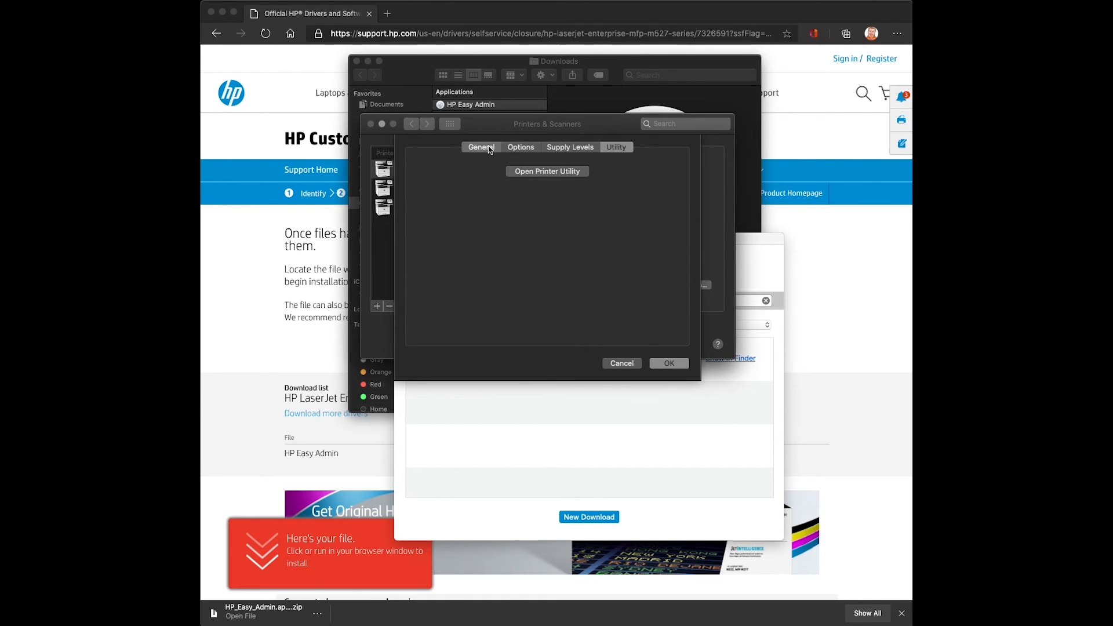
left_click(480, 147)
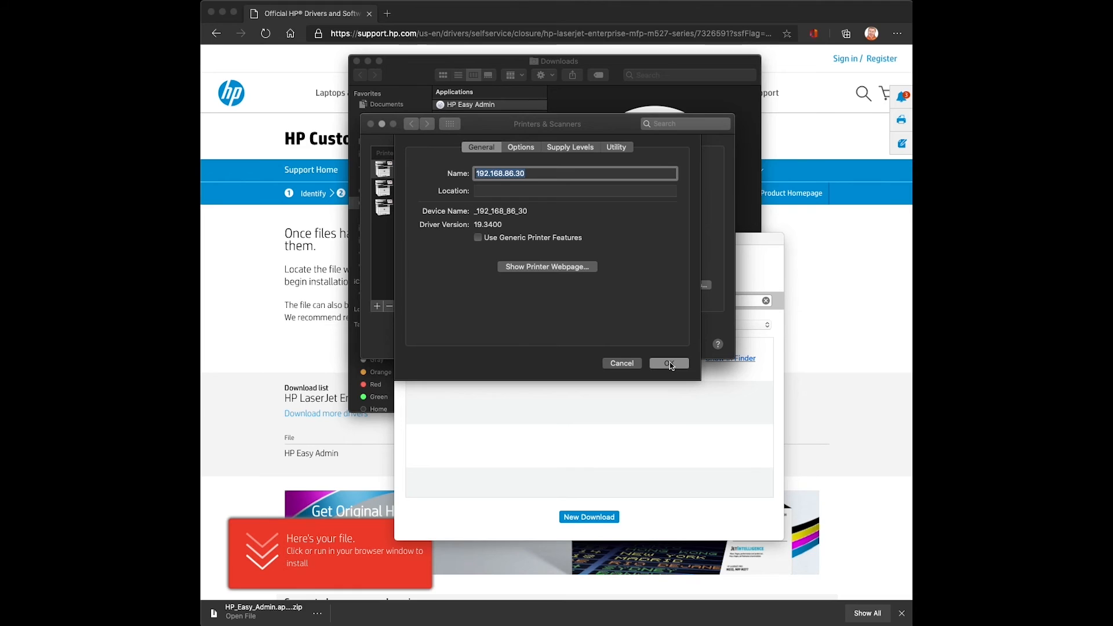